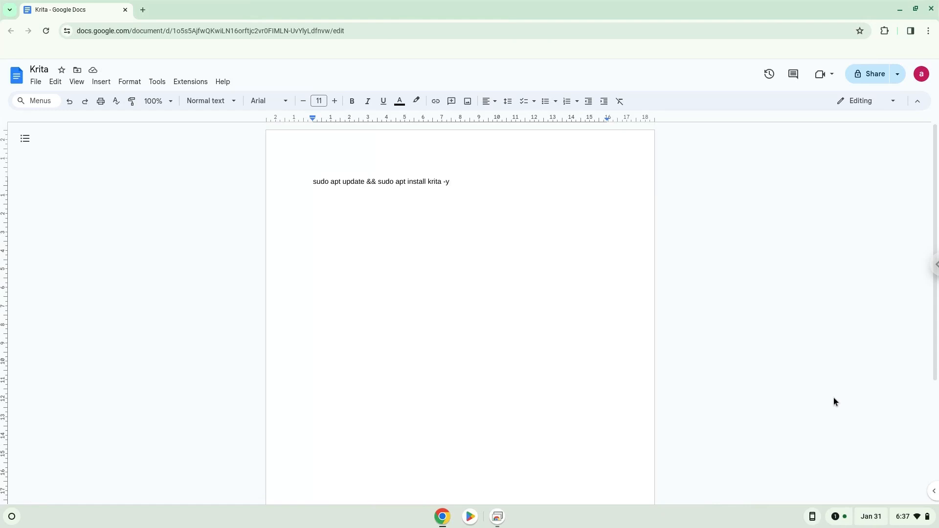
Step: Place the cursor after the install command in Docs and open the shelf's quick settings
{"action": "left_click", "coordinate": [450, 182]}
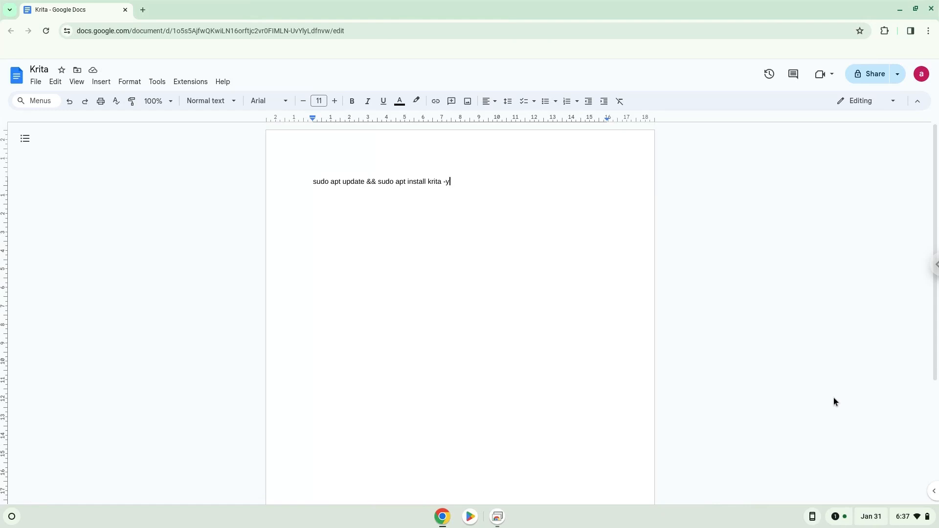
{"action": "mouse_move", "coordinate": [897, 519]}
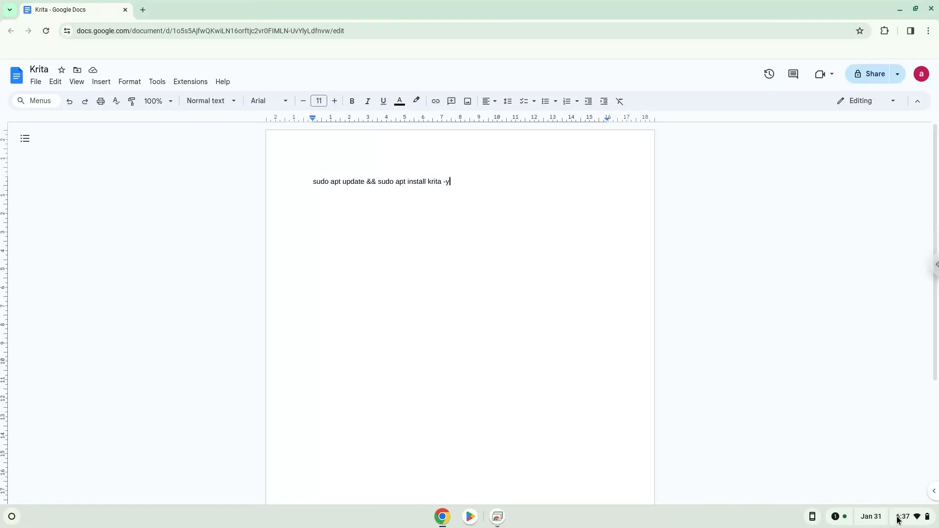
{"action": "left_click", "coordinate": [902, 517]}
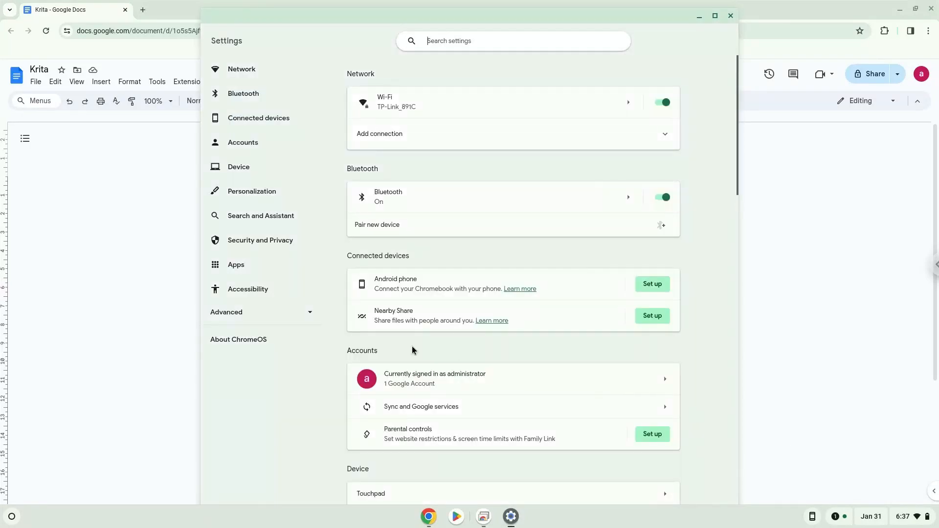
Step: In Advanced > Developers, turn on the Linux development environment
{"action": "left_click", "coordinate": [226, 312]}
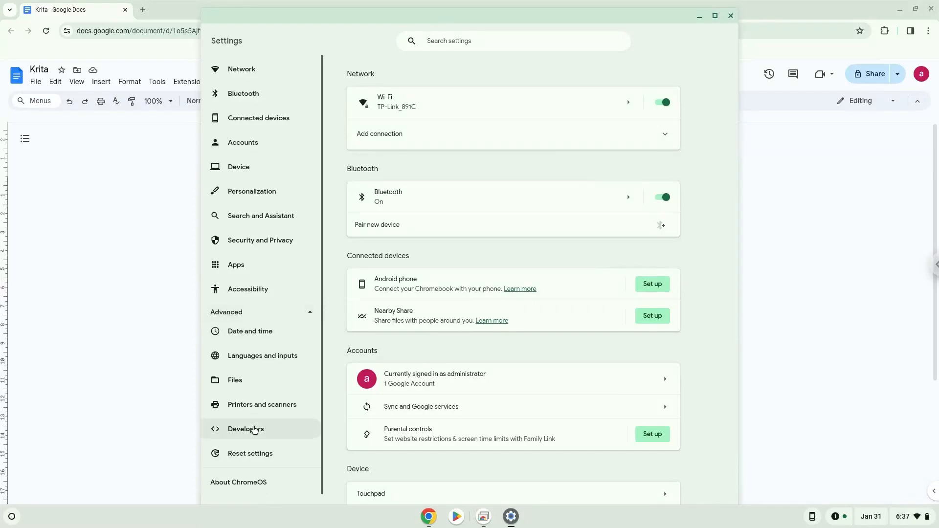
{"action": "left_click", "coordinate": [246, 429]}
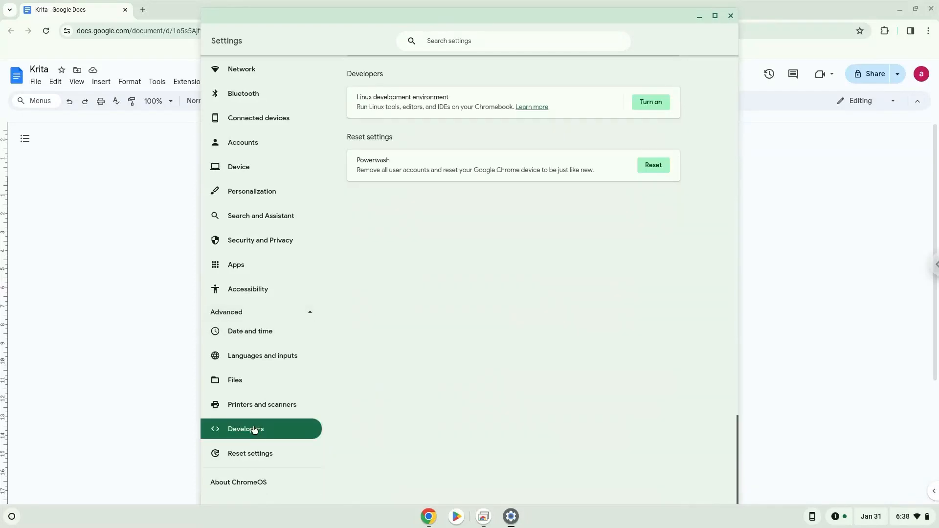
{"action": "mouse_move", "coordinate": [649, 102]}
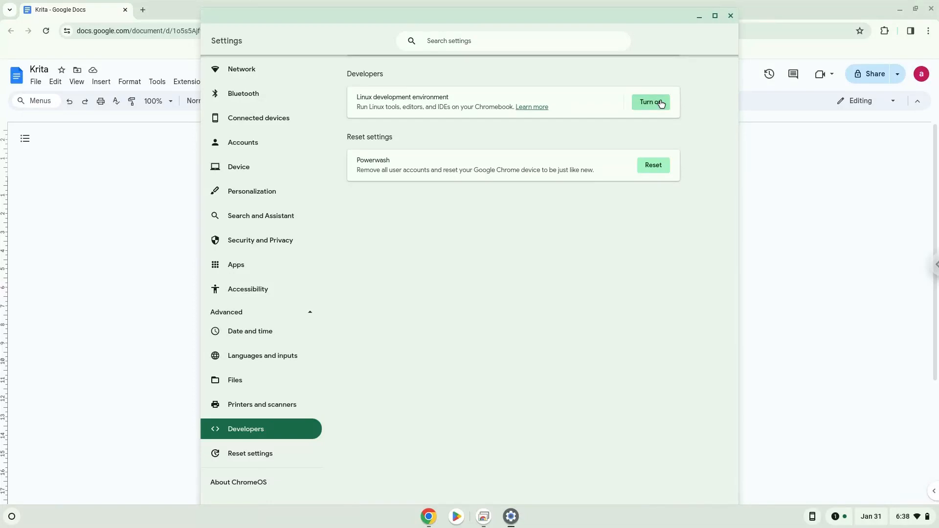
{"action": "left_click", "coordinate": [650, 102]}
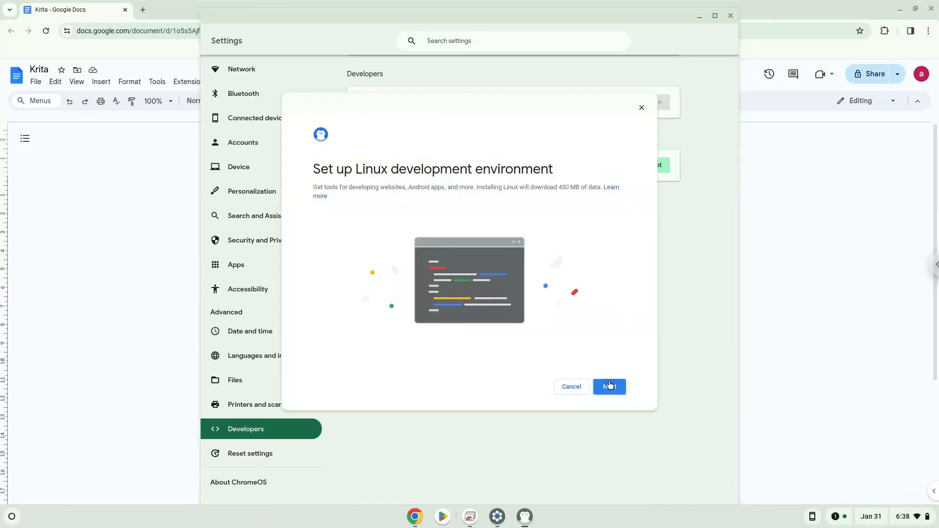
Step: Confirm the Linux setup with Next and close the terminal that opens afterwards
{"action": "left_click", "coordinate": [608, 387]}
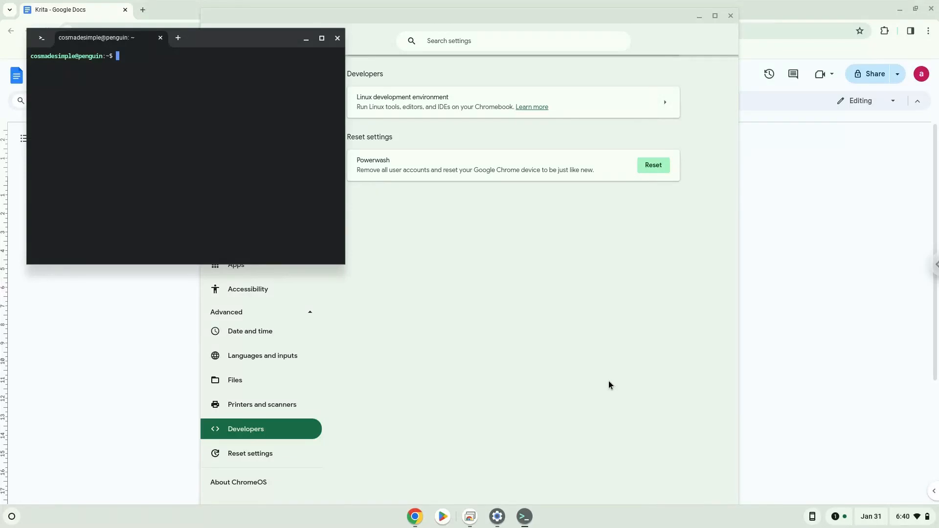
{"action": "mouse_move", "coordinate": [343, 52]}
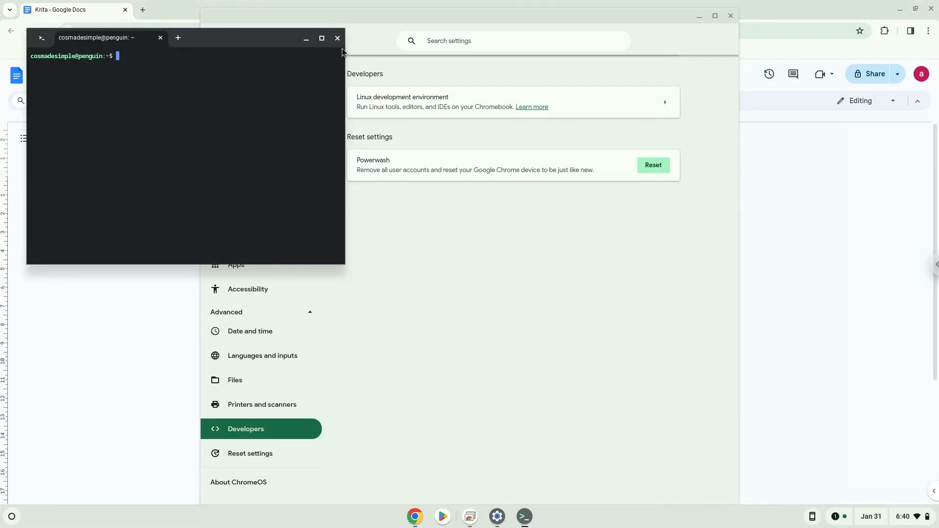
{"action": "left_click", "coordinate": [338, 39]}
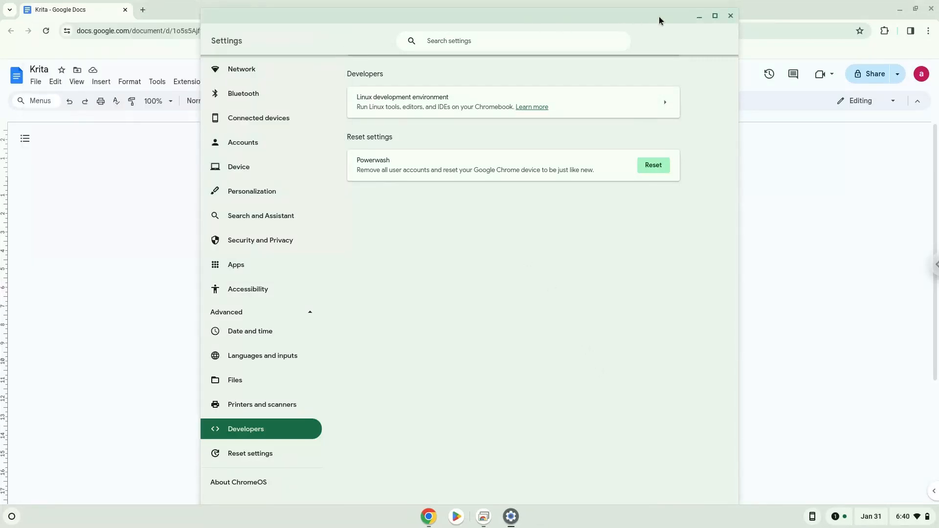
Step: Close Settings, highlight the Krita install command line in Docs, and open the launcher
{"action": "left_click", "coordinate": [730, 16]}
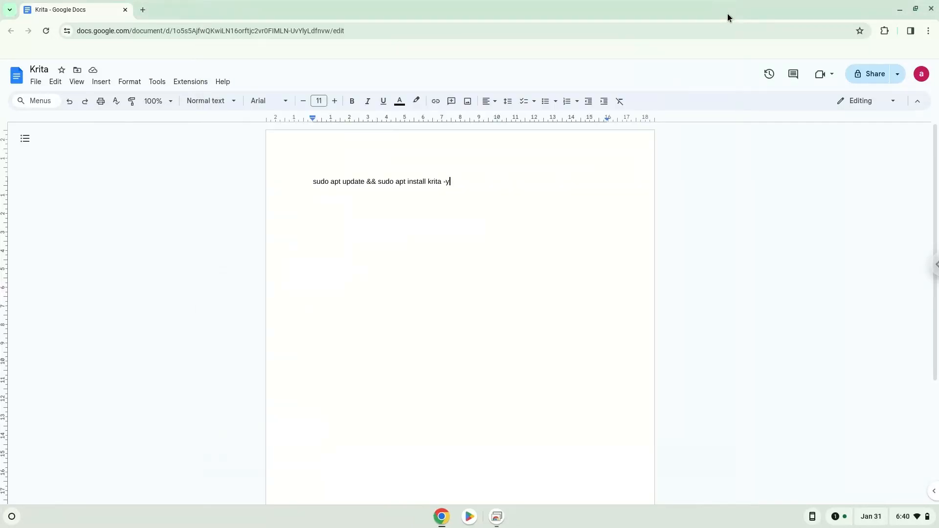
{"action": "mouse_move", "coordinate": [512, 119]}
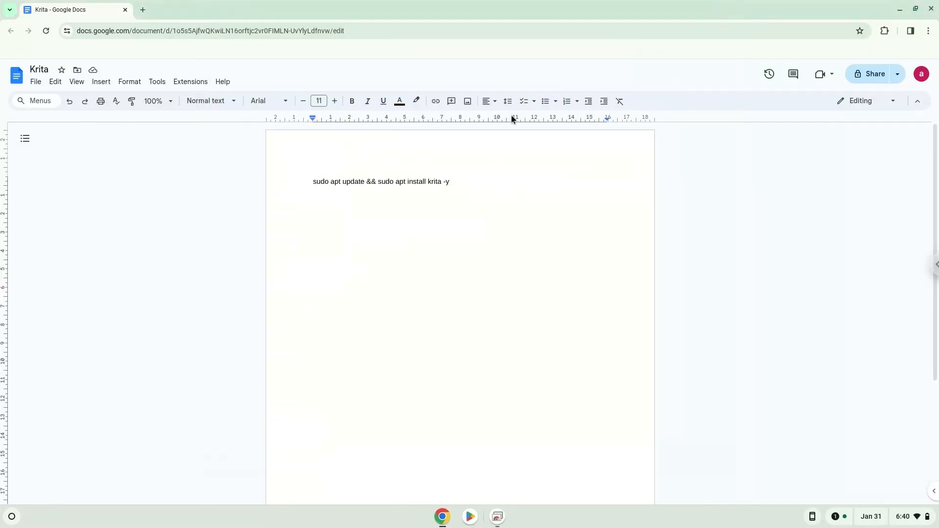
{"action": "triple_click", "coordinate": [381, 182]}
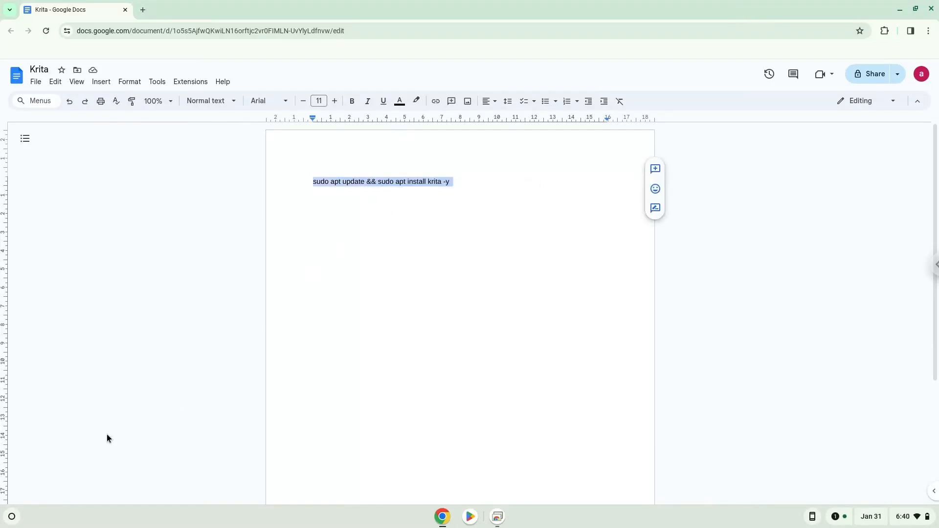
{"action": "left_click", "coordinate": [10, 515]}
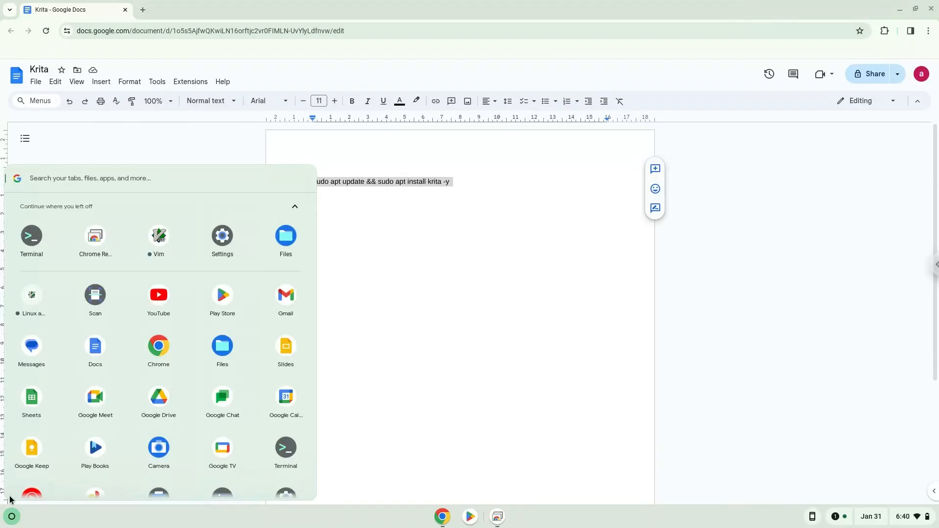
Step: Launch Terminal from the launcher and maximize its window
{"action": "left_click", "coordinate": [31, 236]}
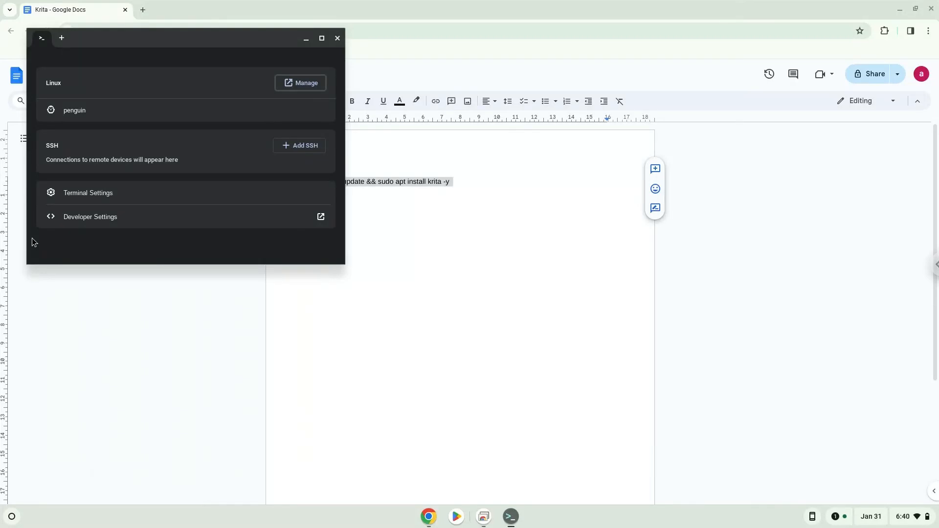
{"action": "mouse_move", "coordinate": [218, 44]}
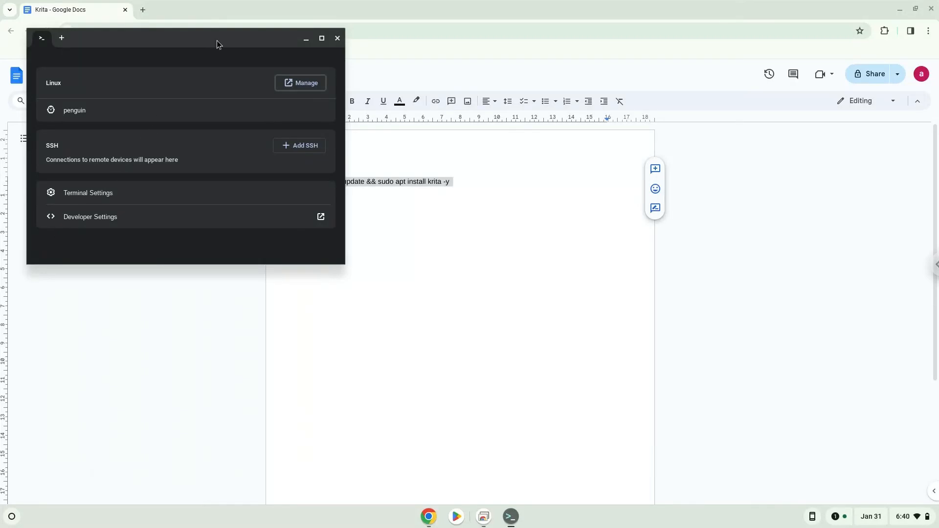
{"action": "left_click", "coordinate": [321, 38]}
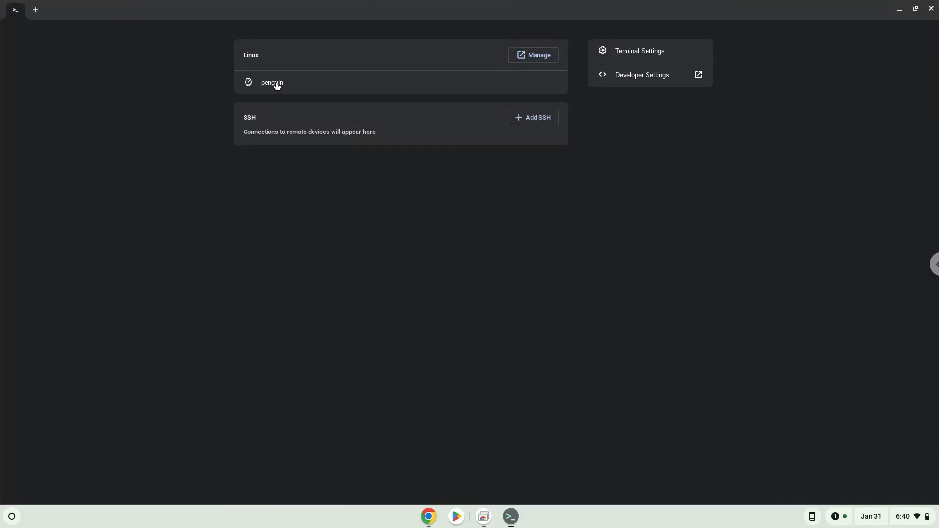
Step: Run 'sudo apt update && sudo apt install krita -y' in the penguin shell, then close Terminal
{"action": "left_click", "coordinate": [271, 82]}
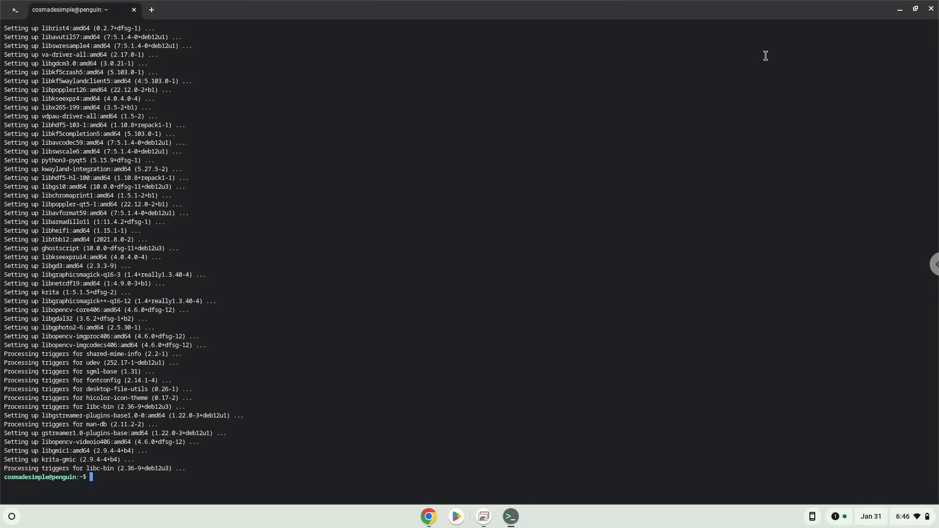
{"action": "left_click", "coordinate": [441, 517]}
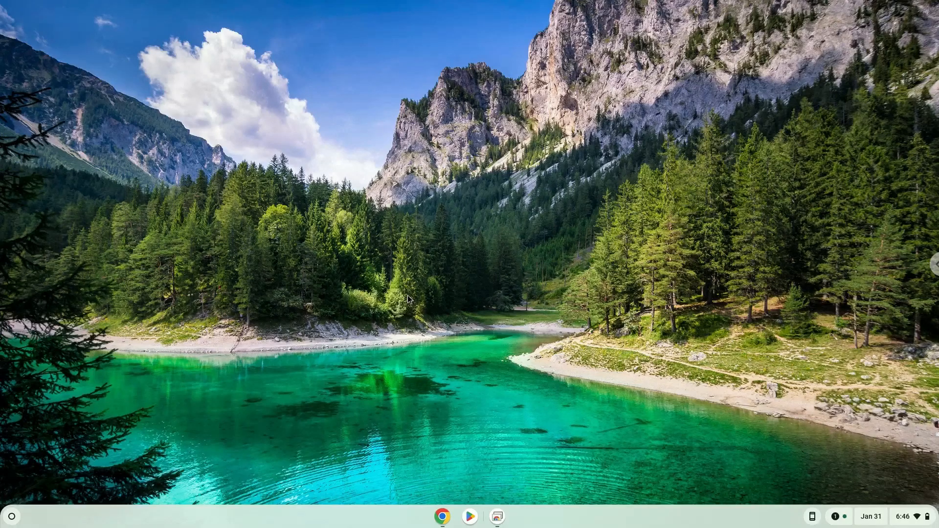
Step: Start Krita from the launcher and maximize it to the start page
{"action": "left_click", "coordinate": [11, 516]}
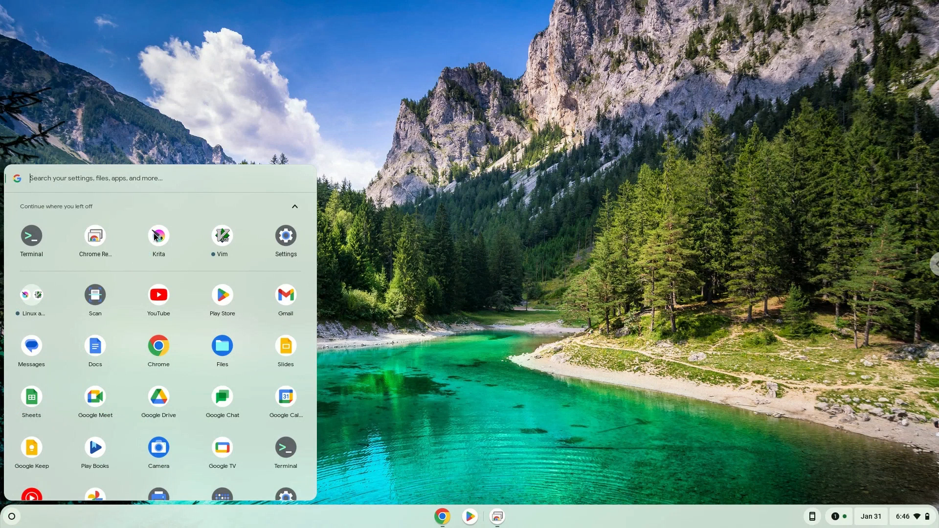
{"action": "left_click", "coordinate": [158, 235]}
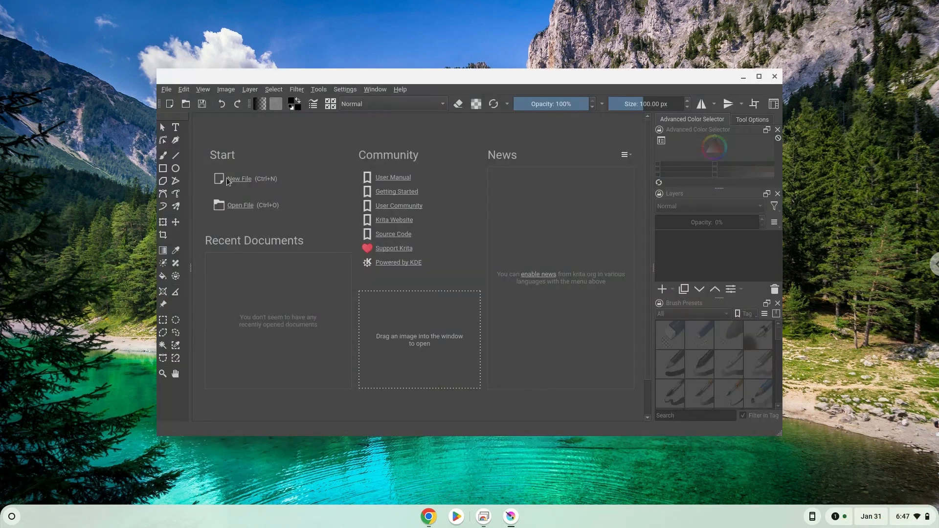
{"action": "mouse_move", "coordinate": [757, 77]}
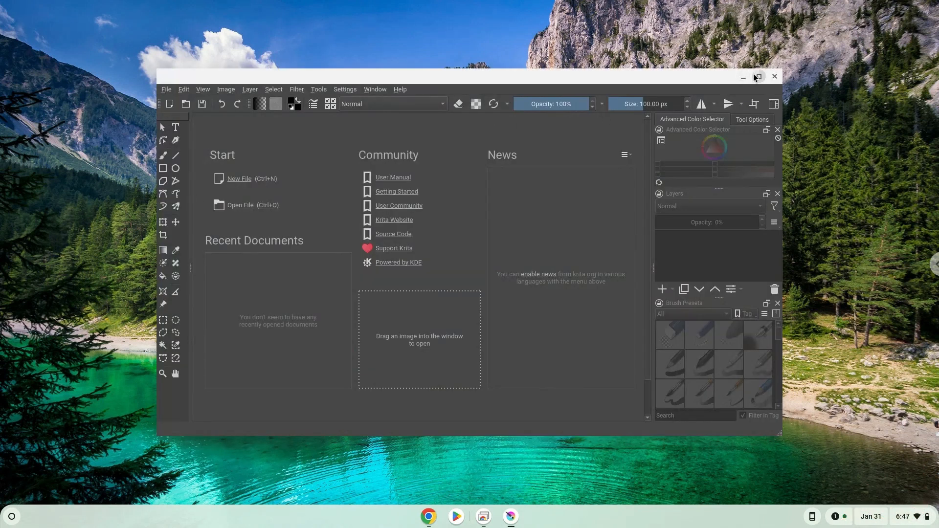
{"action": "left_click", "coordinate": [757, 76]}
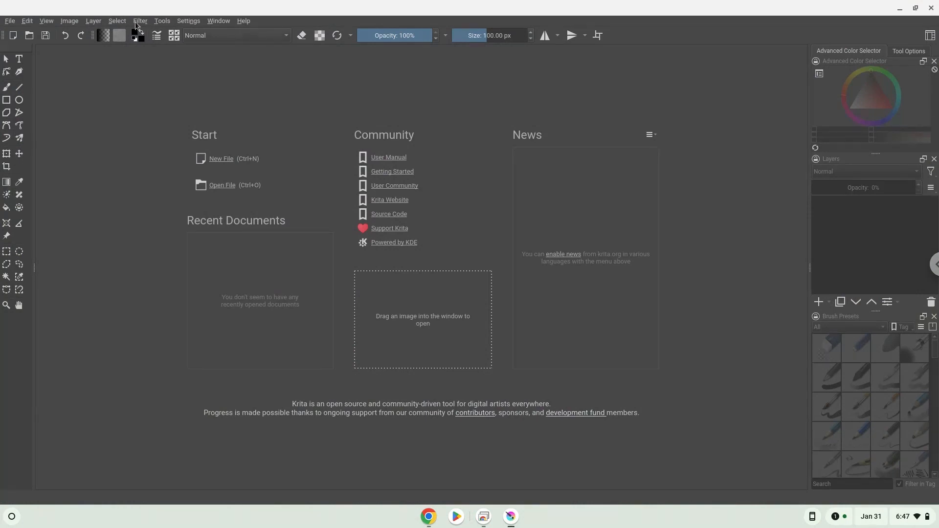
Step: Begin a new document via File > New and show the Animation Templates category
{"action": "left_click", "coordinate": [10, 20]}
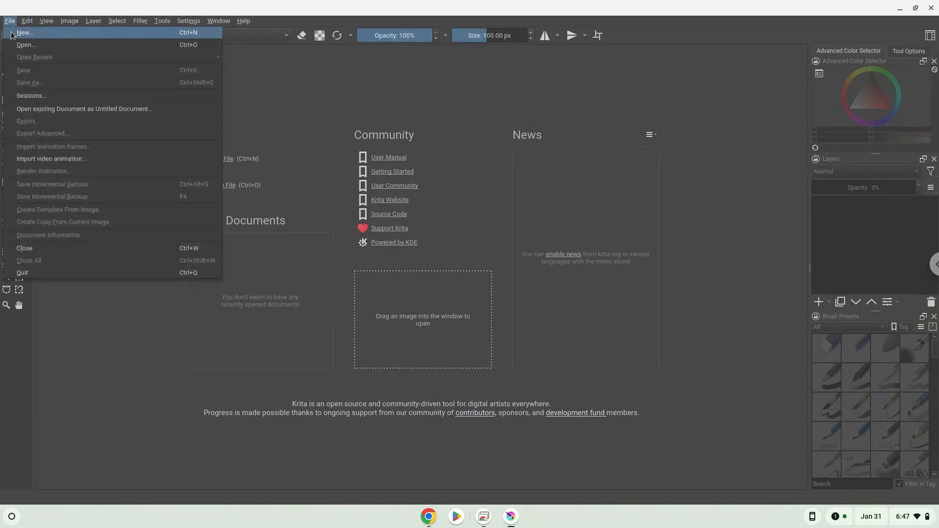
{"action": "left_click", "coordinate": [23, 32]}
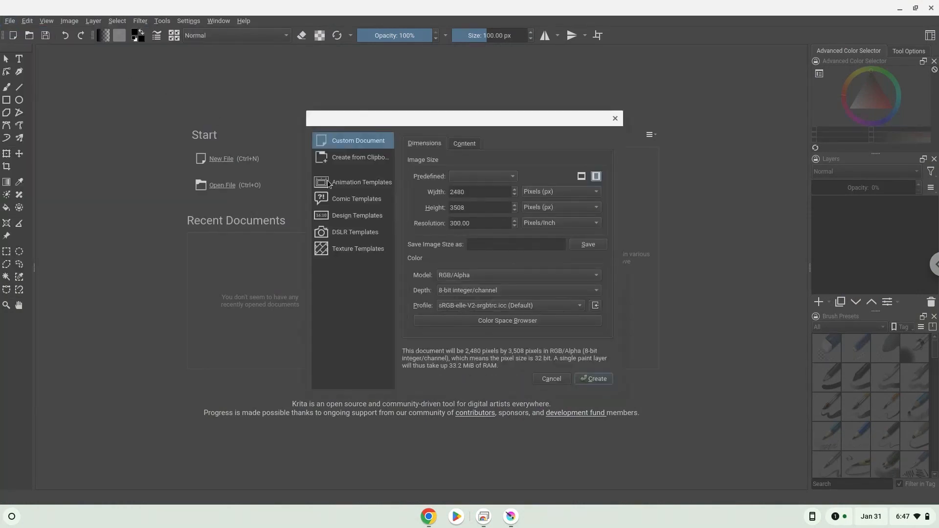
{"action": "left_click", "coordinate": [360, 182]}
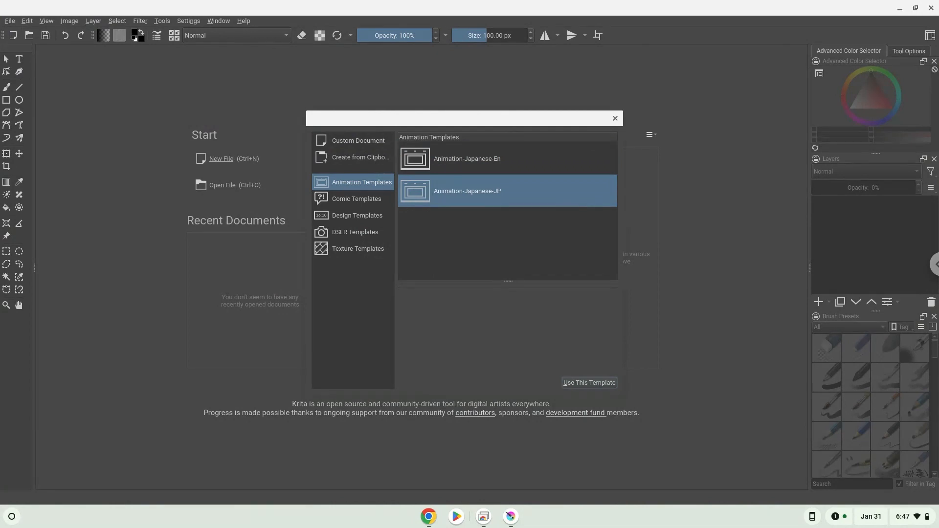
Step: Create a document from Animation-Japanese-JP and show About Krita (version 5.1.5)
{"action": "left_click", "coordinate": [588, 383]}
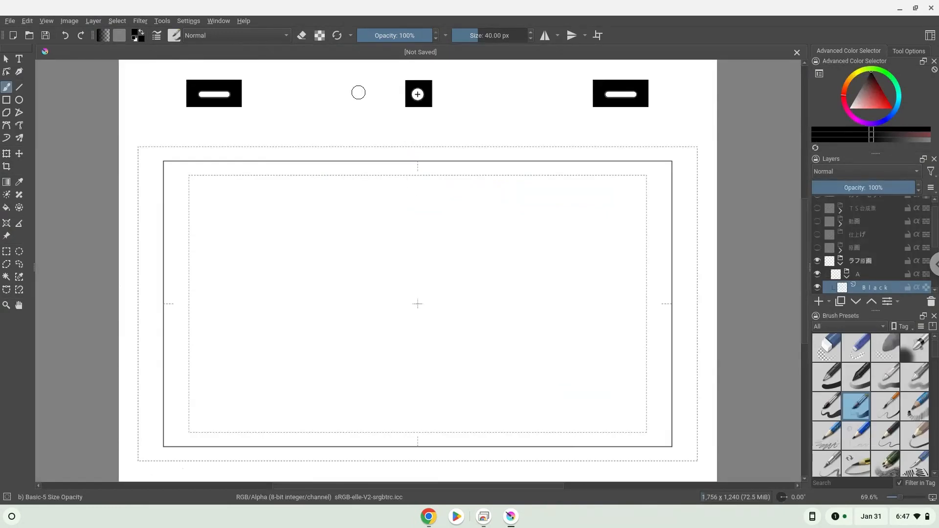
{"action": "left_click", "coordinate": [243, 21]}
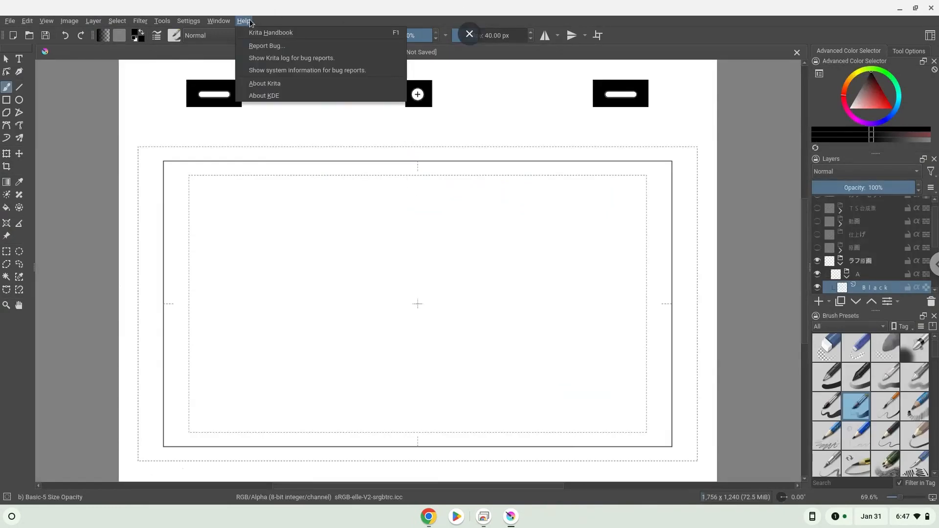
{"action": "mouse_move", "coordinate": [265, 83]}
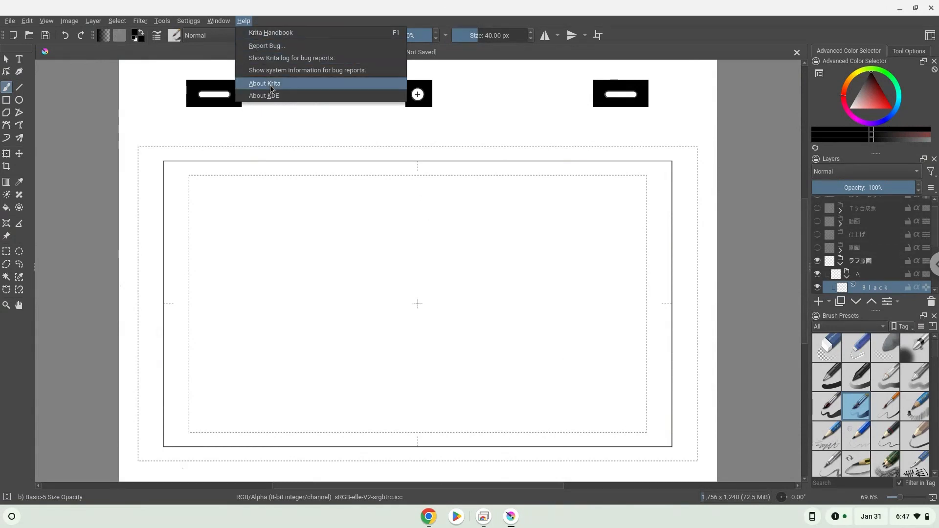
{"action": "left_click", "coordinate": [265, 83]}
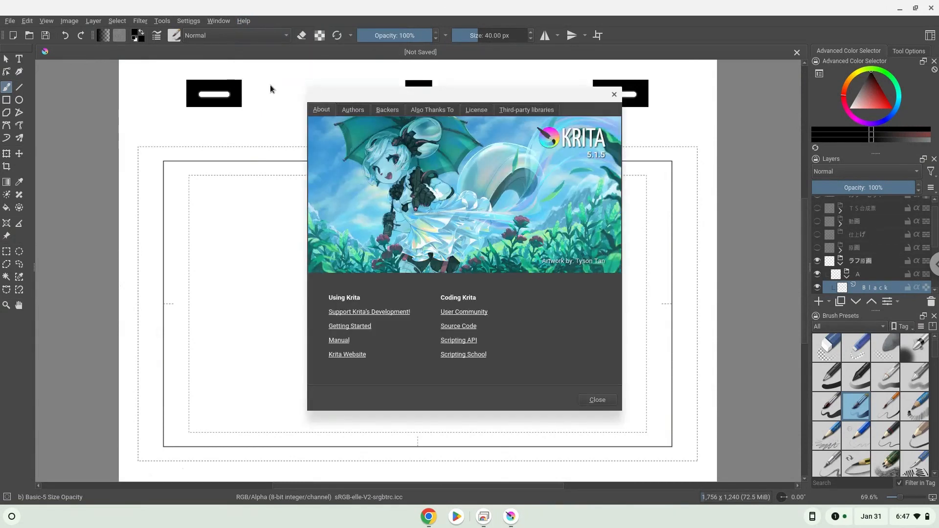